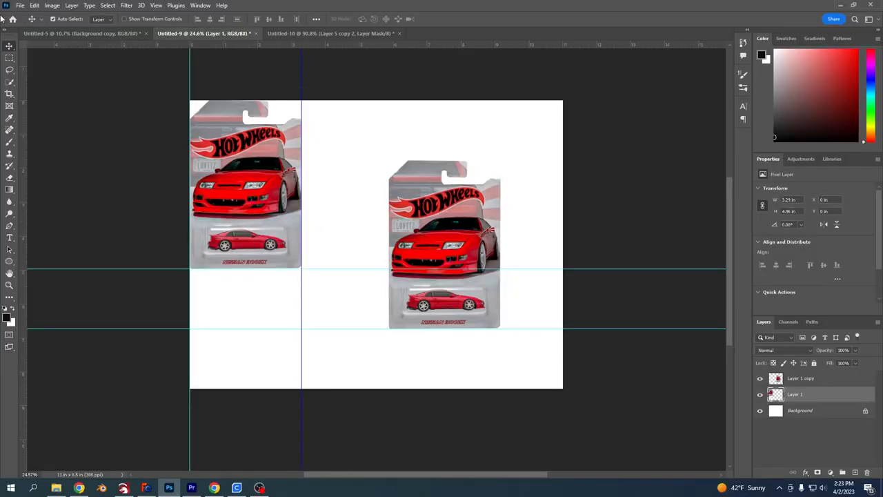
Open the 2820-11-12.jpg photo of the packaged red Hot Wheels Nissan 300ZX.
left_click(19, 6)
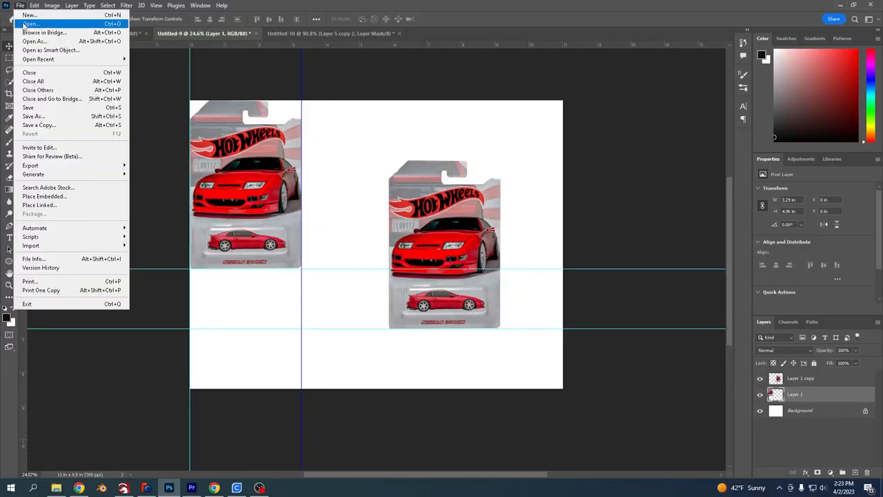
left_click(30, 24)
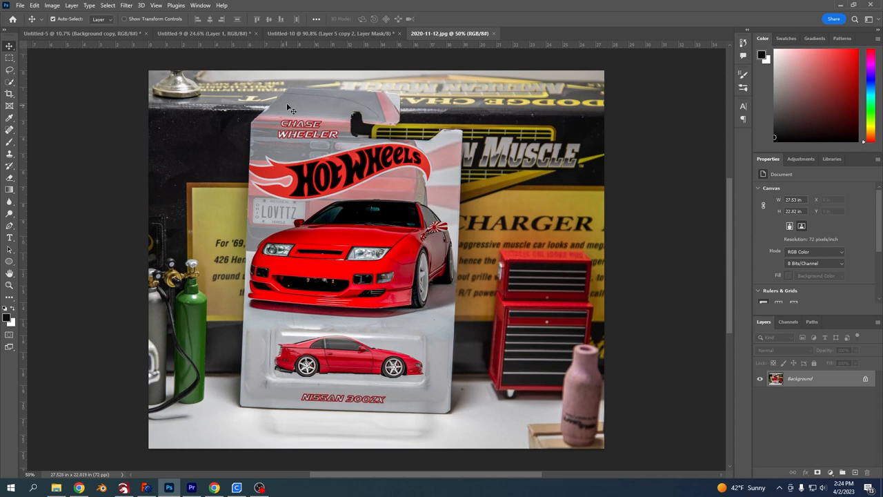
mouse_move(394, 135)
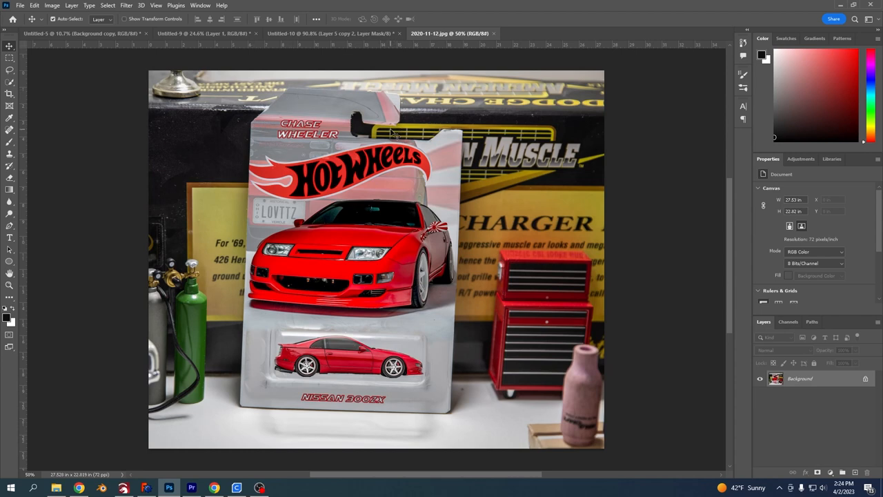
mouse_move(468, 274)
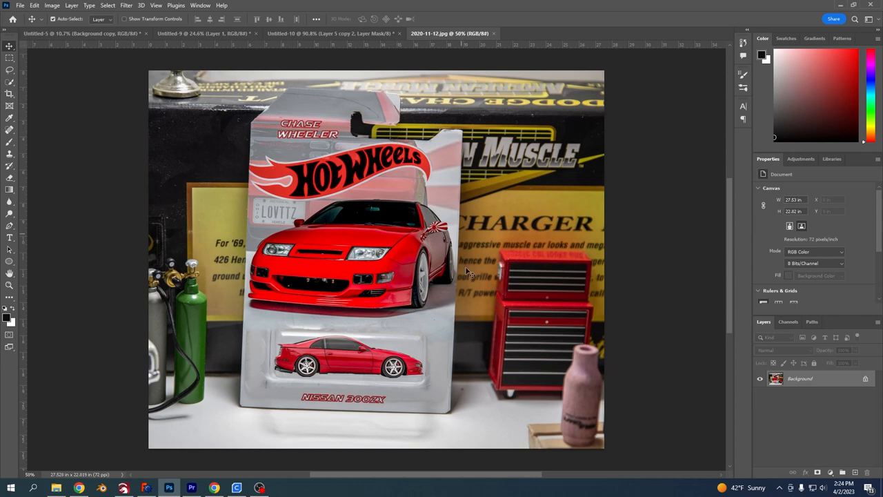
mouse_move(316, 235)
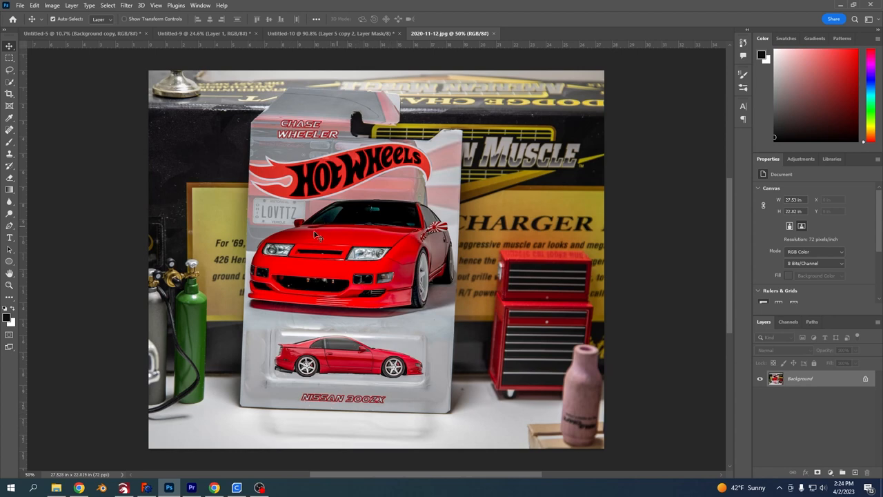
mouse_move(354, 232)
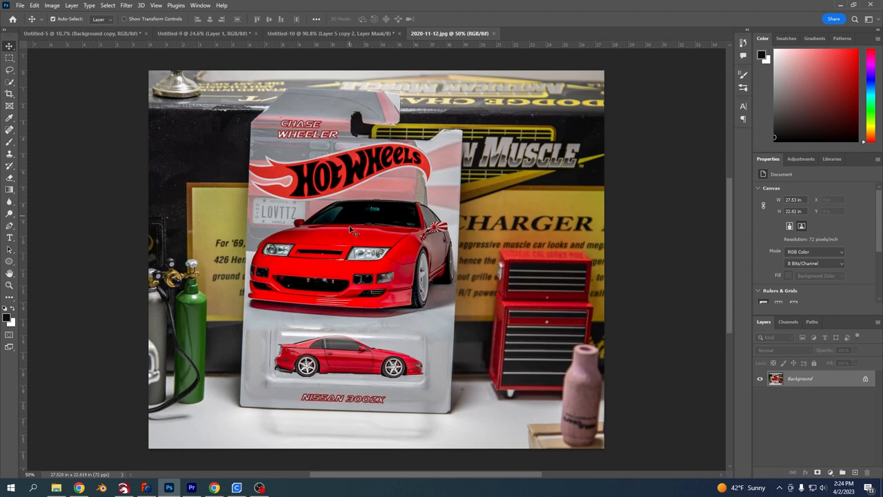
mouse_move(334, 265)
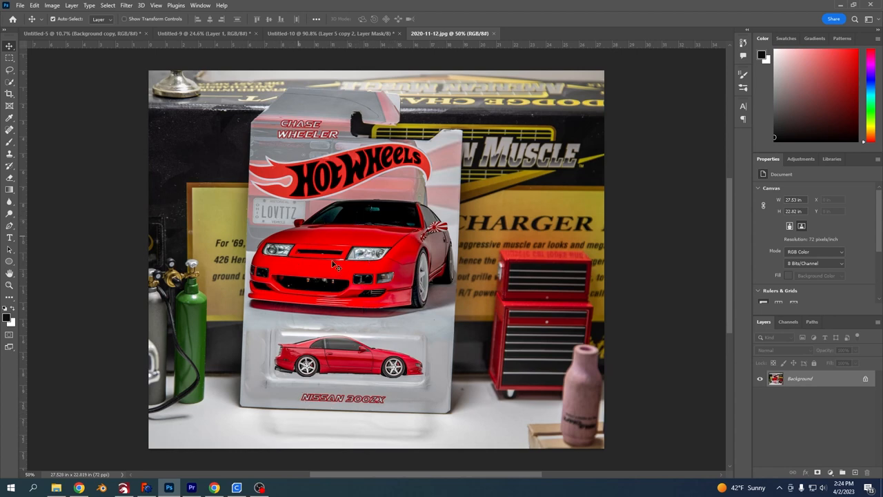
mouse_move(356, 242)
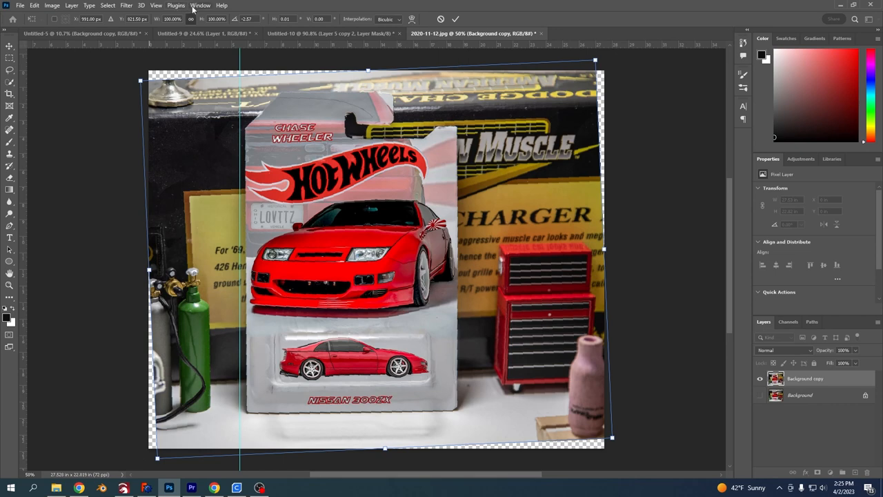
Duplicate the Background layer and start straightening the package with Free Transform.
left_click(201, 6)
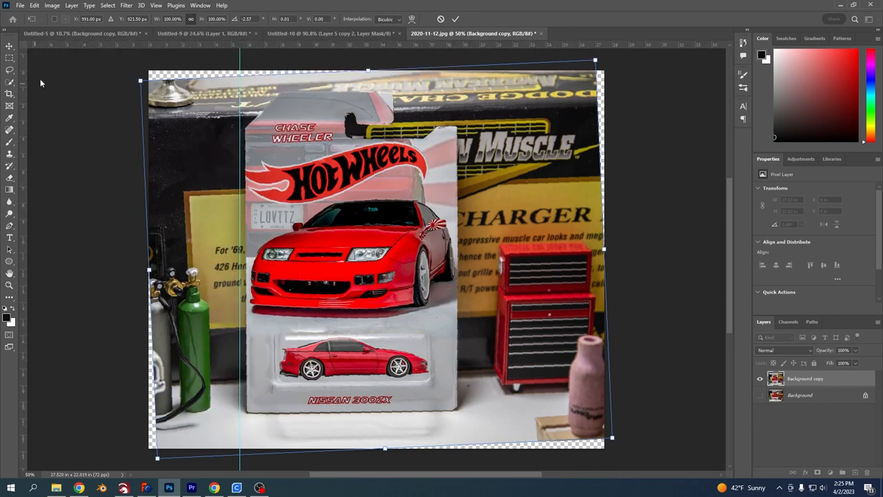
mouse_move(221, 48)
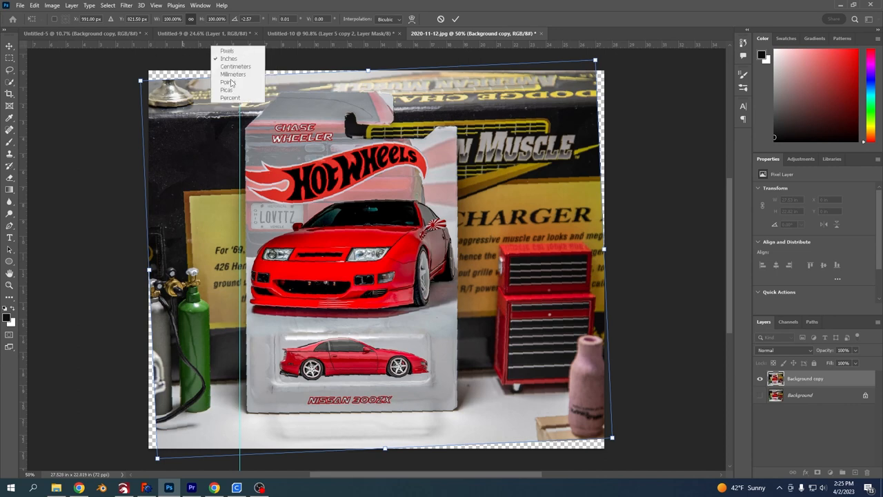
mouse_move(232, 58)
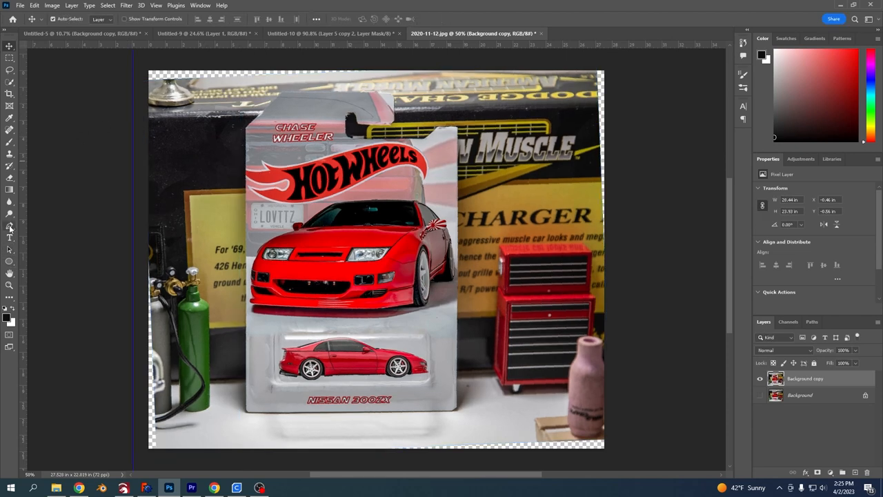
Trace the package with the Pen tool and make a selection from the path.
left_click(9, 285)
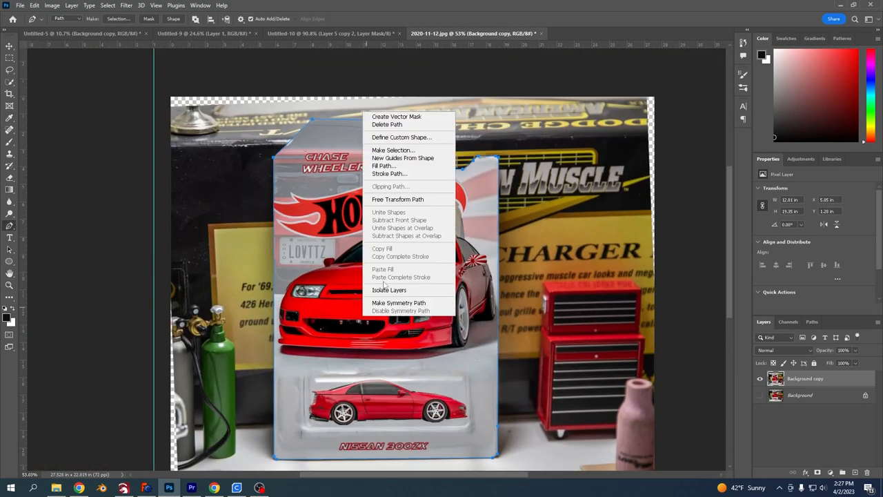
left_click(394, 149)
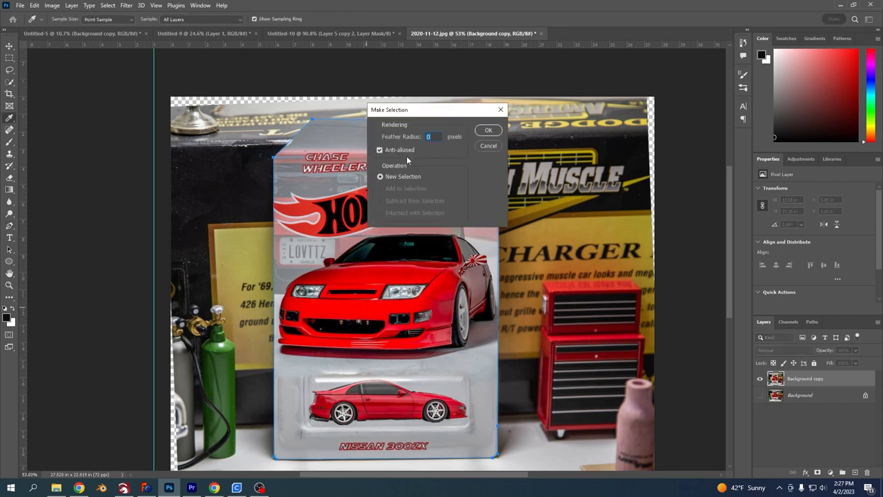
left_click(489, 130)
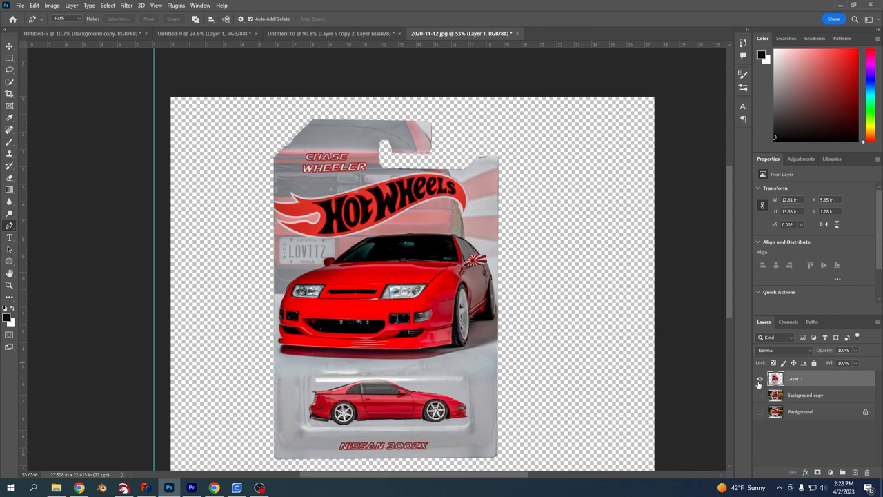
Stroke the selection 3 px black, centered, on a new empty layer.
left_click(760, 379)
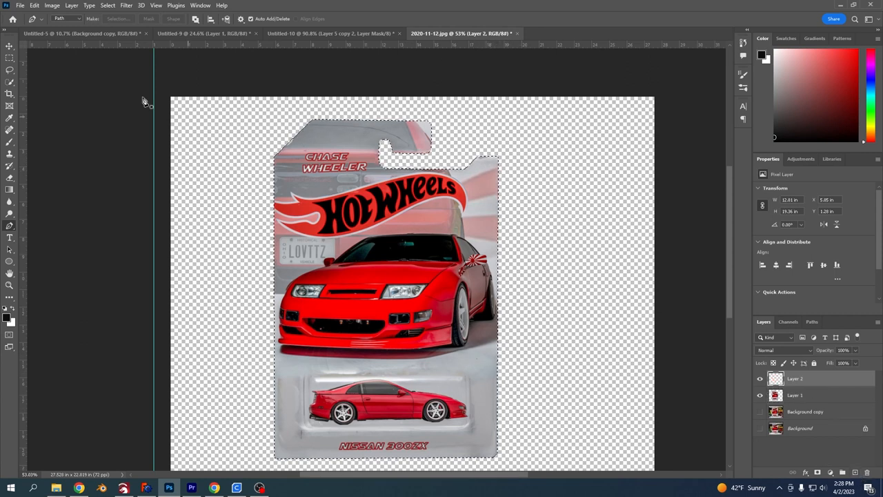
left_click(33, 5)
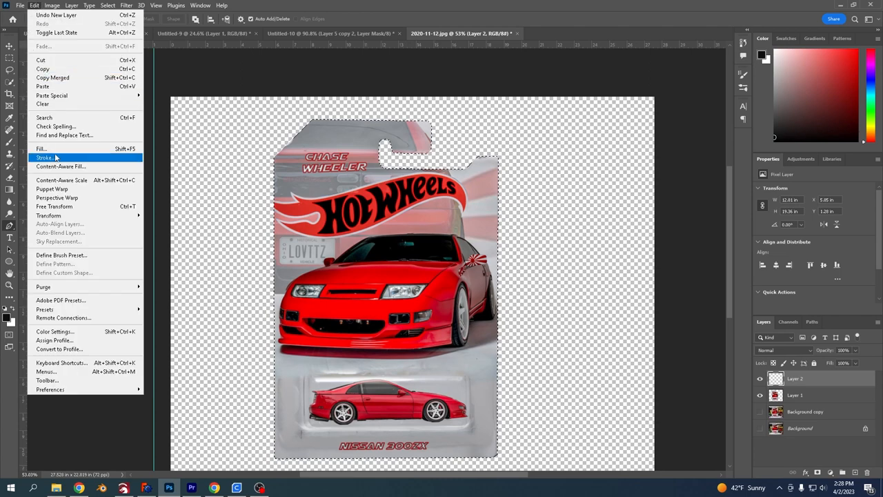
left_click(44, 157)
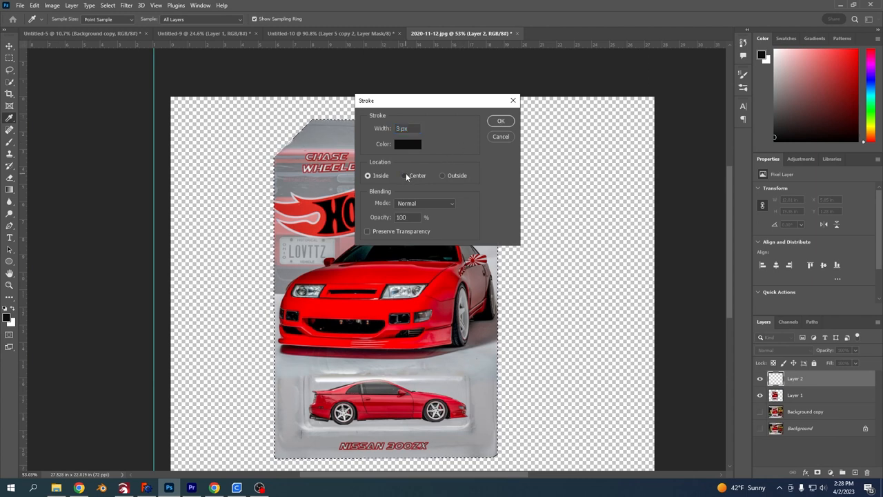
left_click(405, 175)
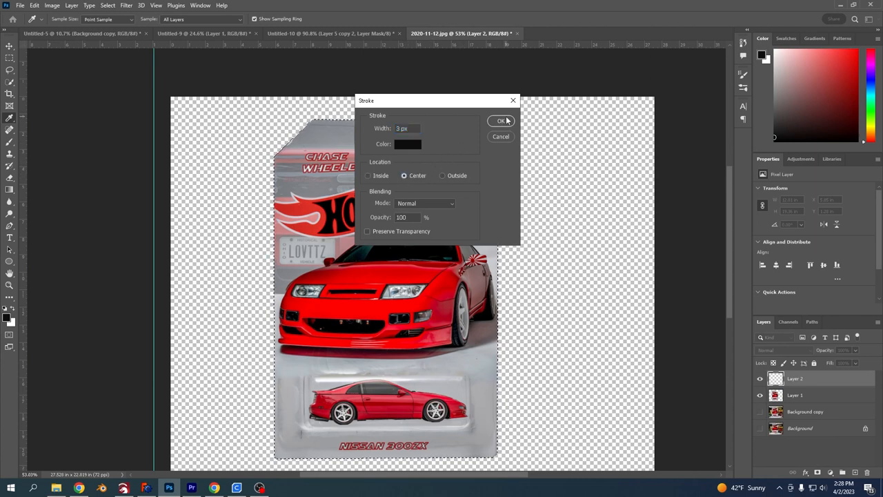
left_click(502, 120)
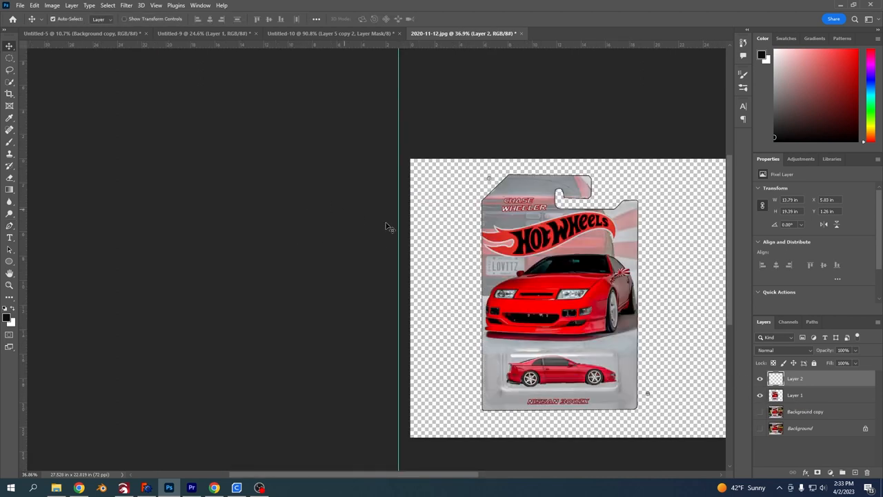
Create a blank 11 × 8.5 inch, 300 ppi document, then return to the package document.
left_click(20, 6)
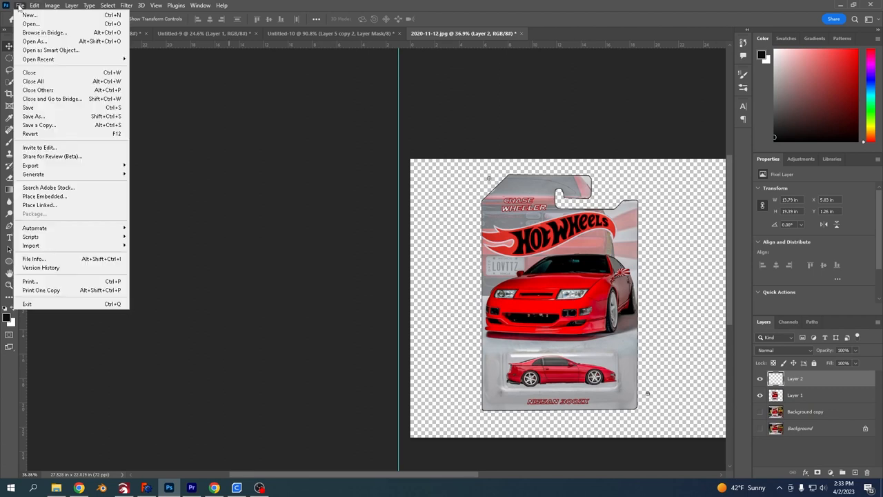
left_click(29, 14)
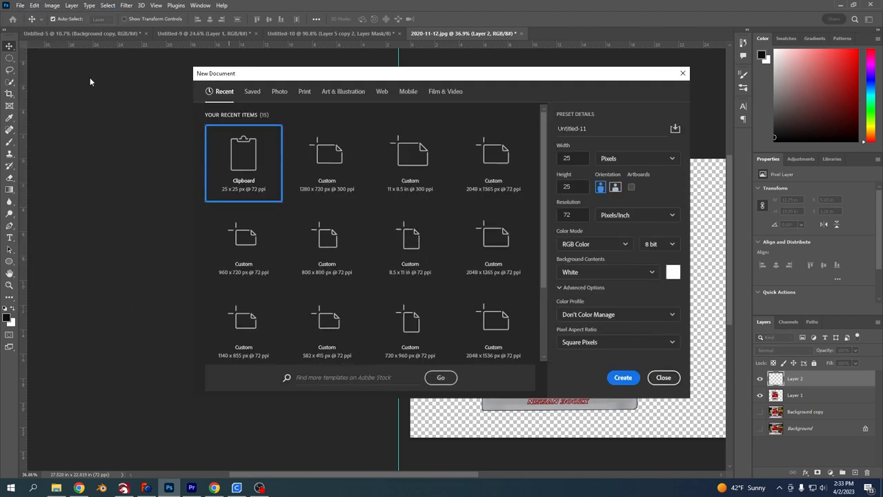
mouse_move(410, 163)
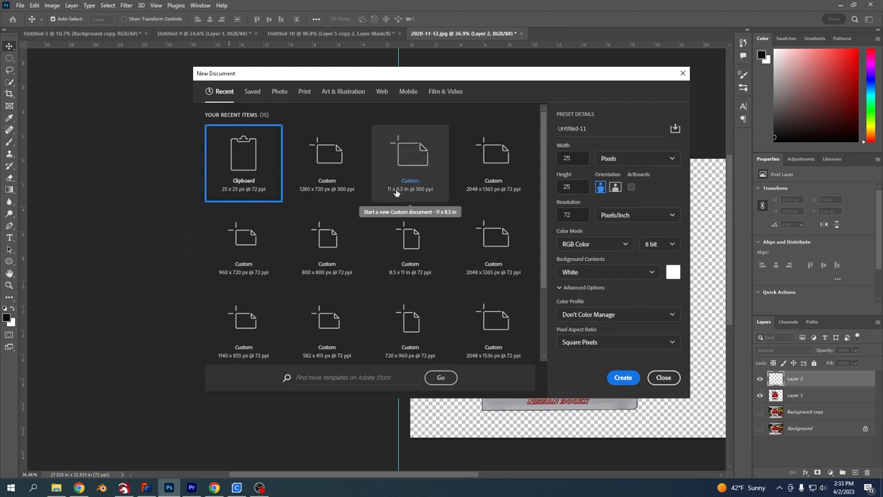
left_click(410, 163)
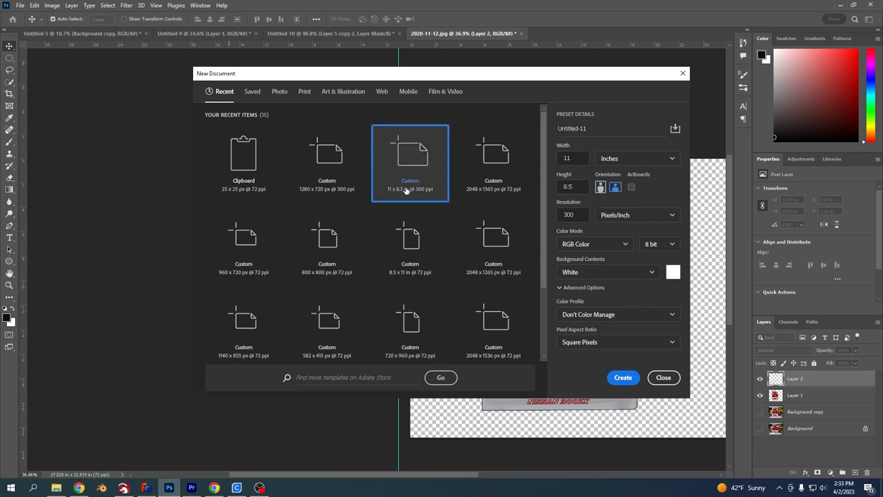
left_click(621, 378)
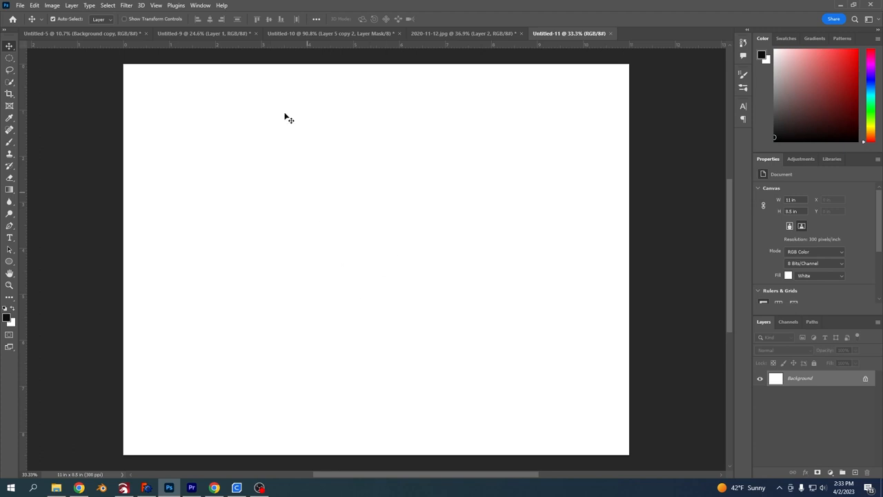
left_click(463, 33)
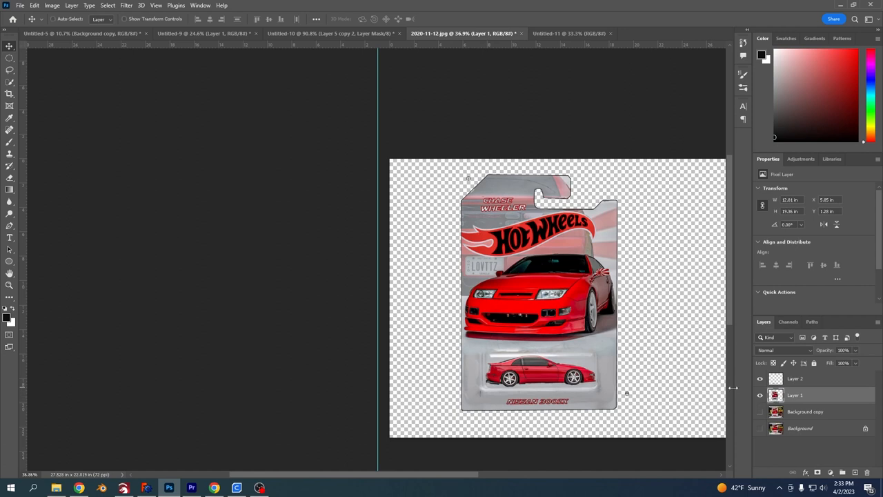
mouse_move(573, 4)
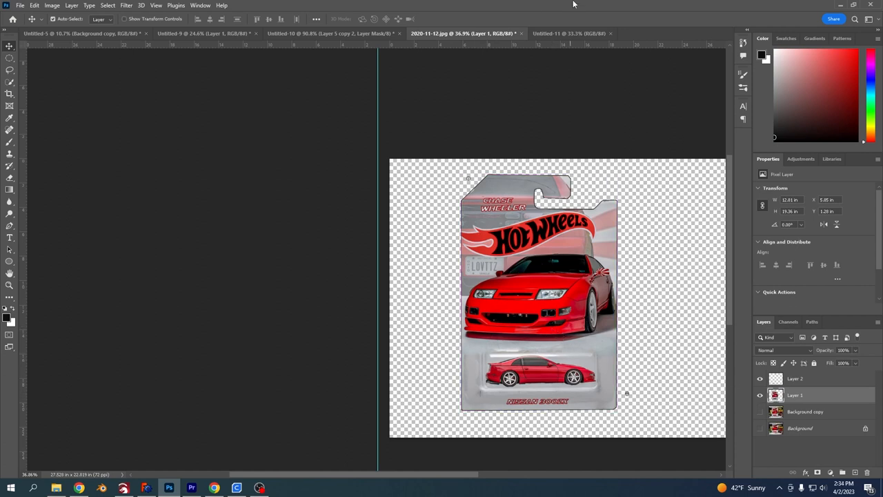
Drop the package layer onto the print page and set a vertical guide near the left.
left_click(568, 33)
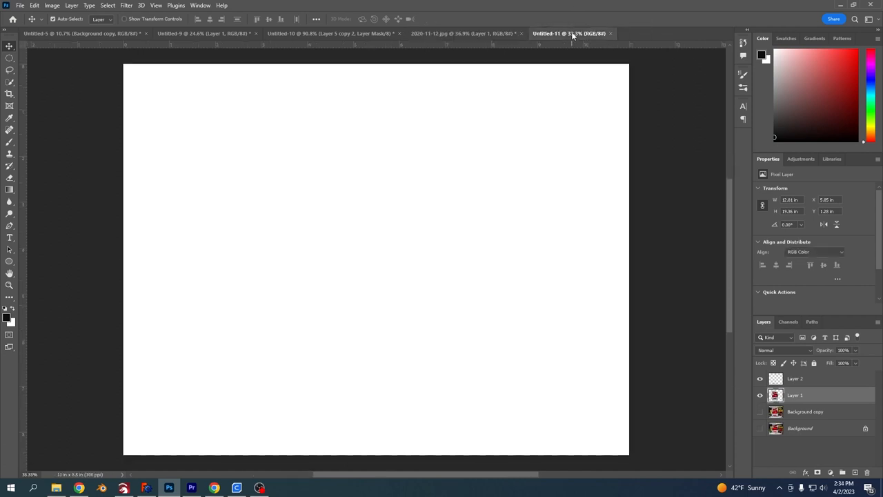
left_click(568, 33)
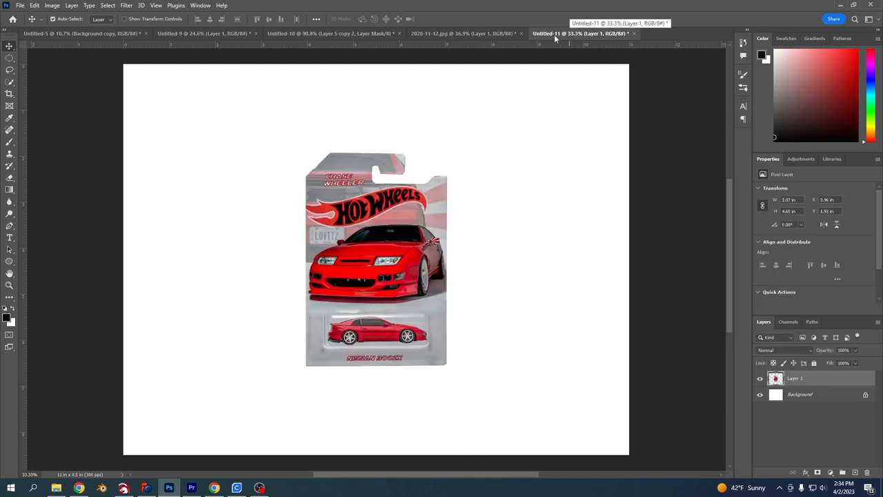
mouse_move(94, 163)
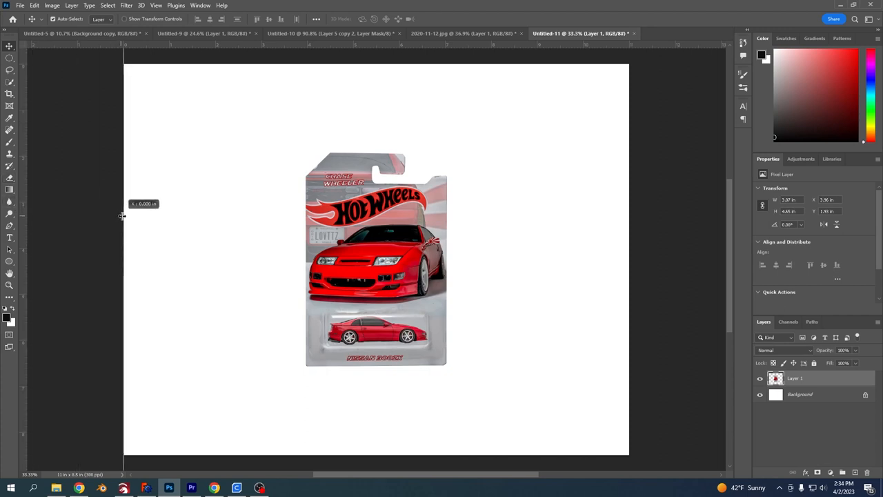
left_click_drag(121, 215, 199, 216)
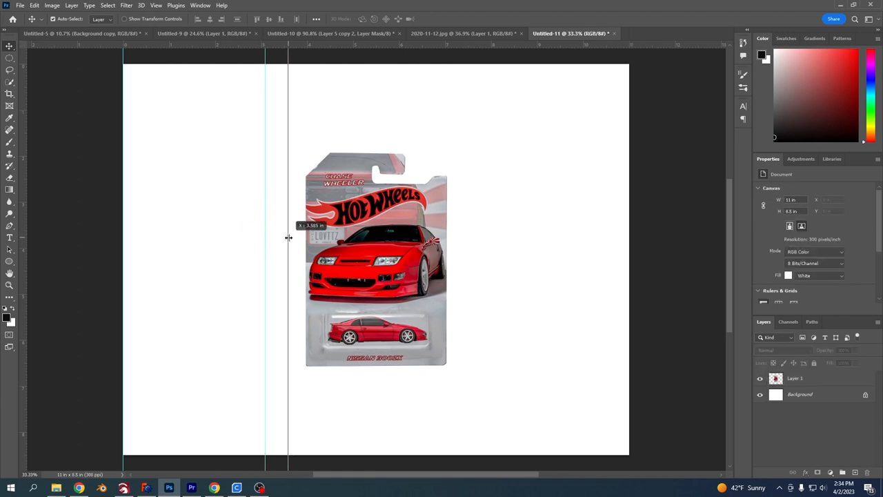
left_click_drag(289, 237, 283, 237)
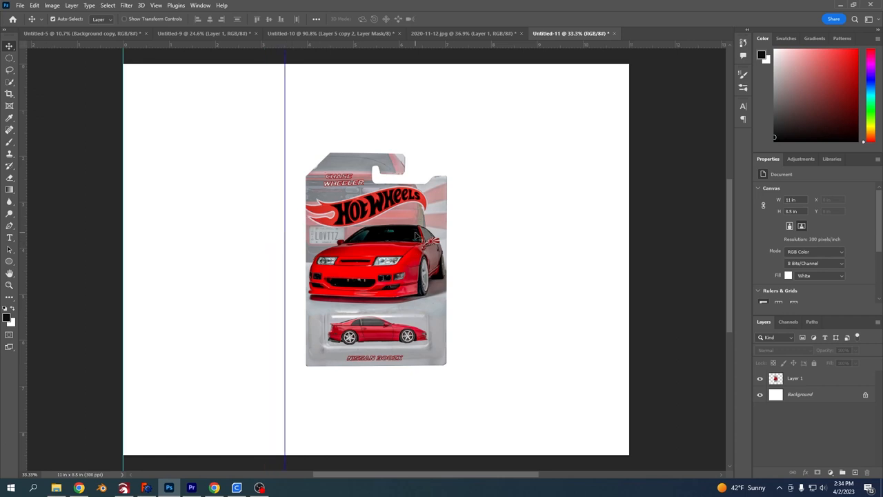
Move the package to the page's top-left corner and enlarge it to the guide.
left_click_drag(375, 263, 206, 213)
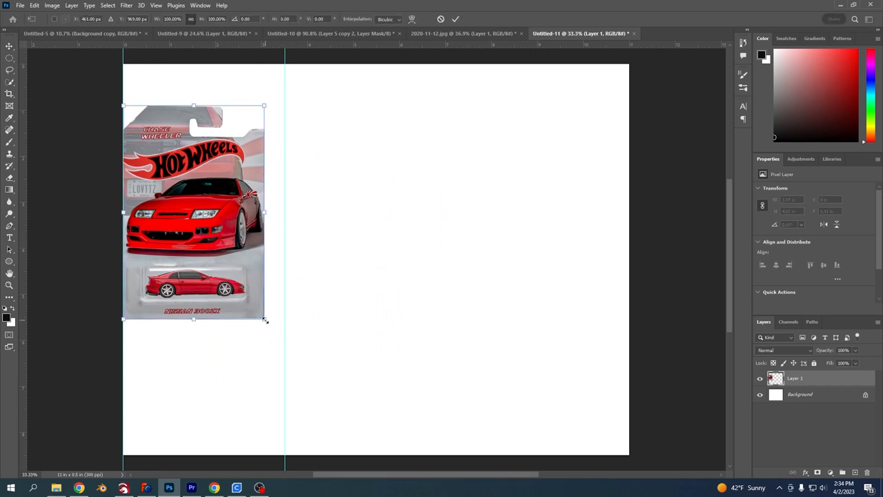
left_click_drag(265, 320, 290, 350)
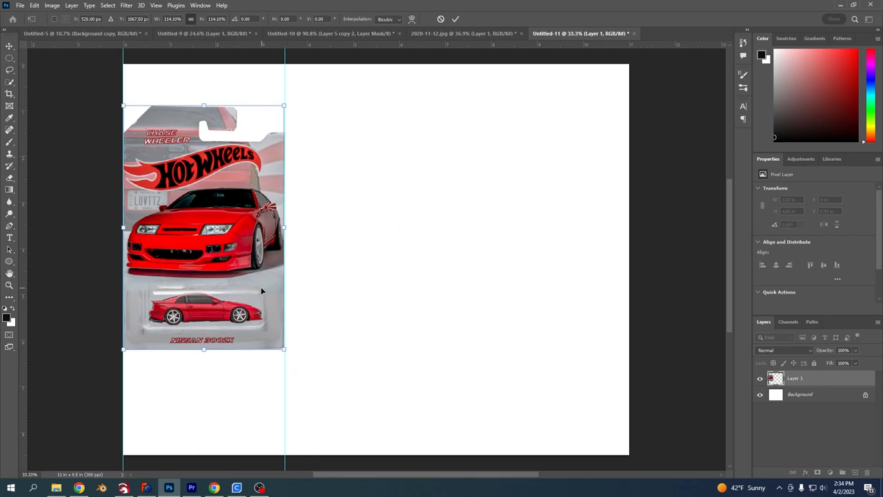
mouse_move(343, 367)
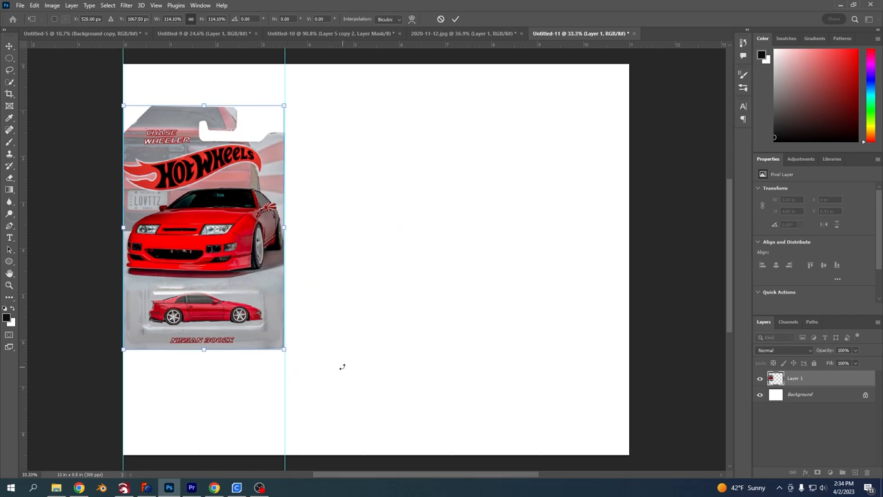
mouse_move(282, 235)
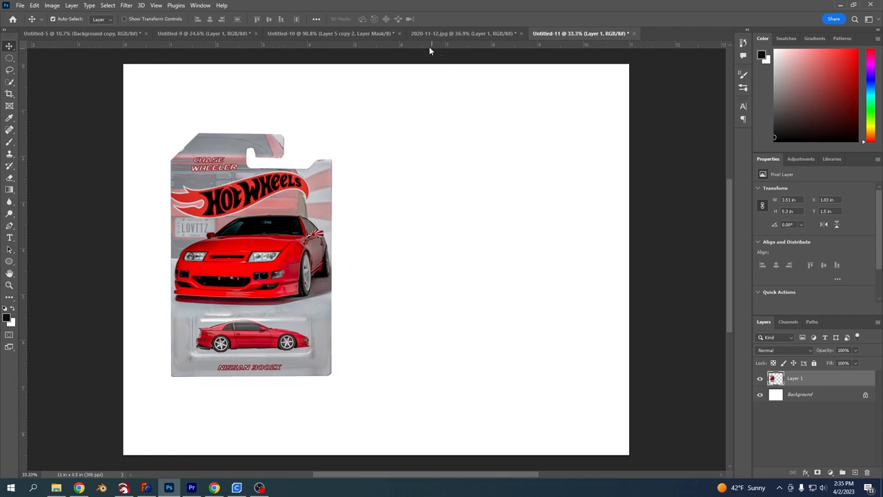
Hide the package artwork and picture layers so only the stroke outline remains.
left_click(462, 33)
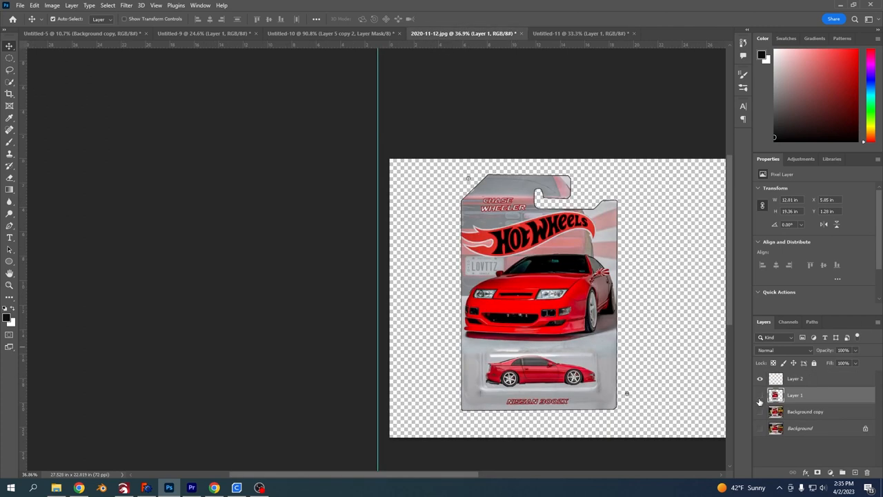
left_click(760, 394)
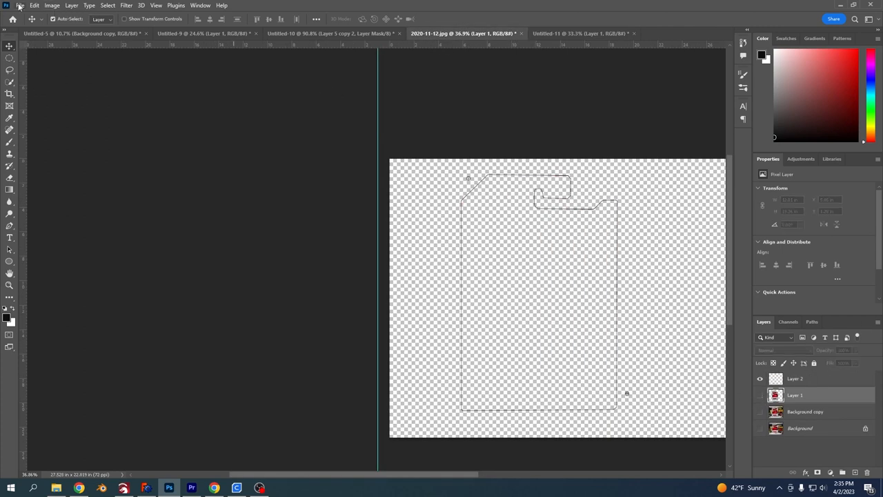
left_click(19, 5)
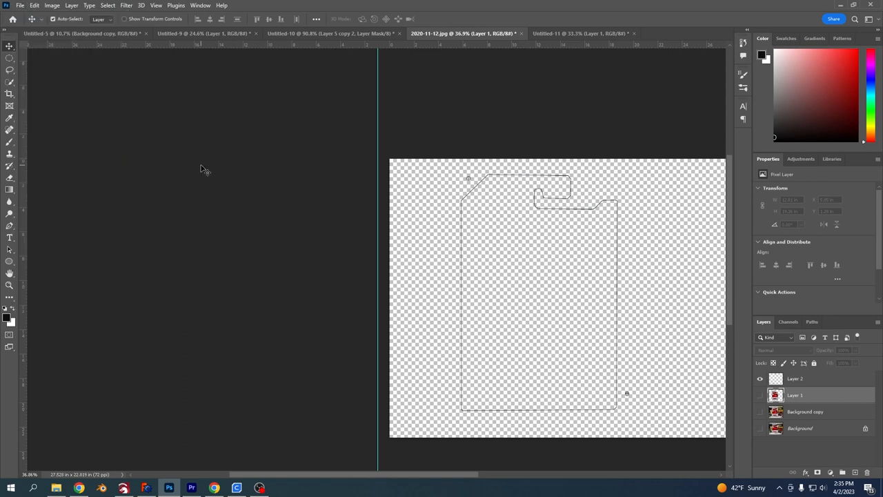
left_click(11, 487)
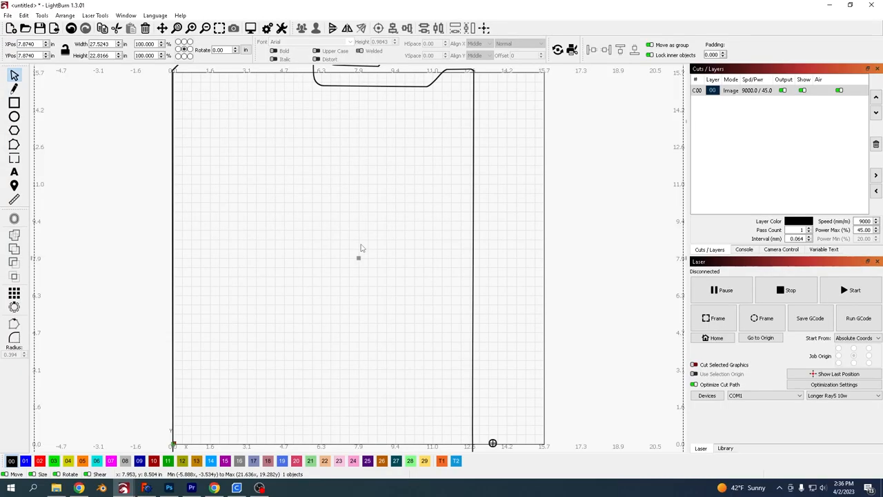
Trace the imported outline image into vector lines.
right_click(359, 248)
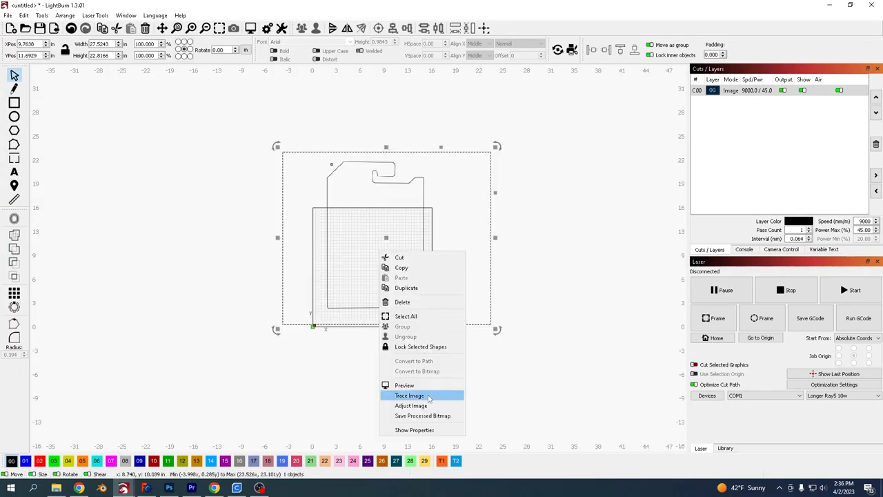
left_click(409, 395)
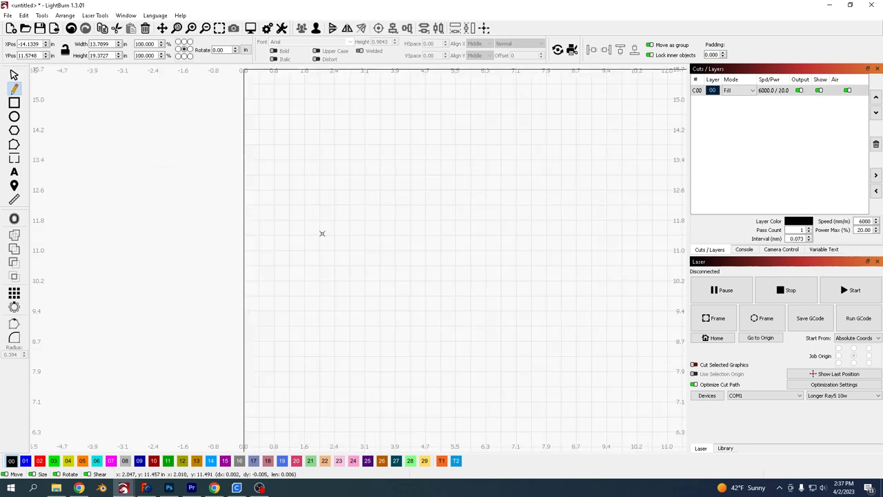
Draw a horizontal reference line and set its width to 3.507.
left_click_drag(322, 233, 428, 237)
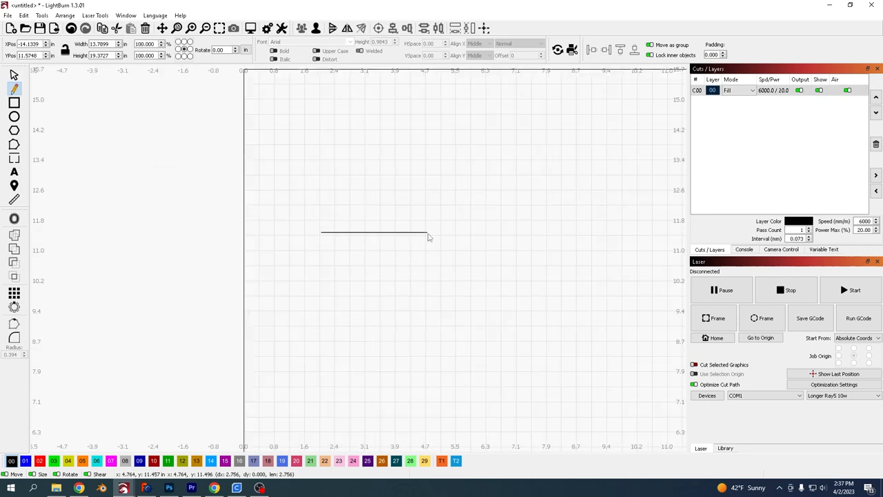
left_click_drag(428, 236, 585, 213)
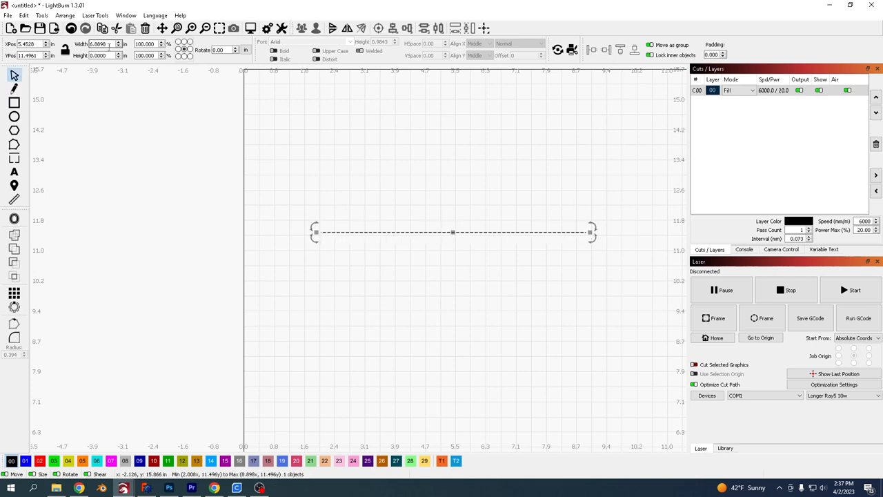
left_click(99, 44)
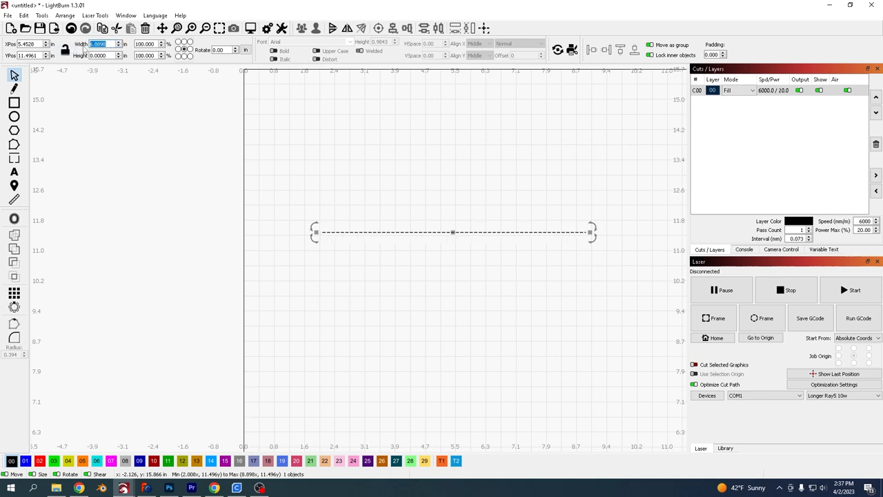
type("3")
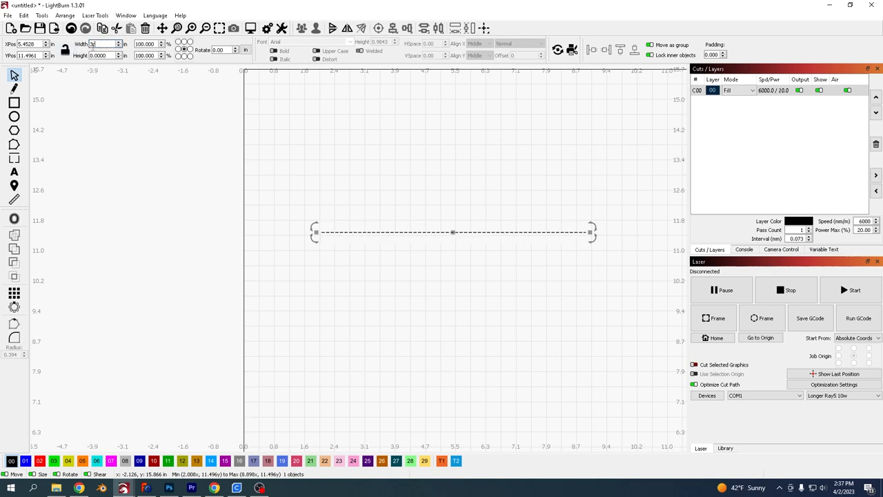
type("3.507")
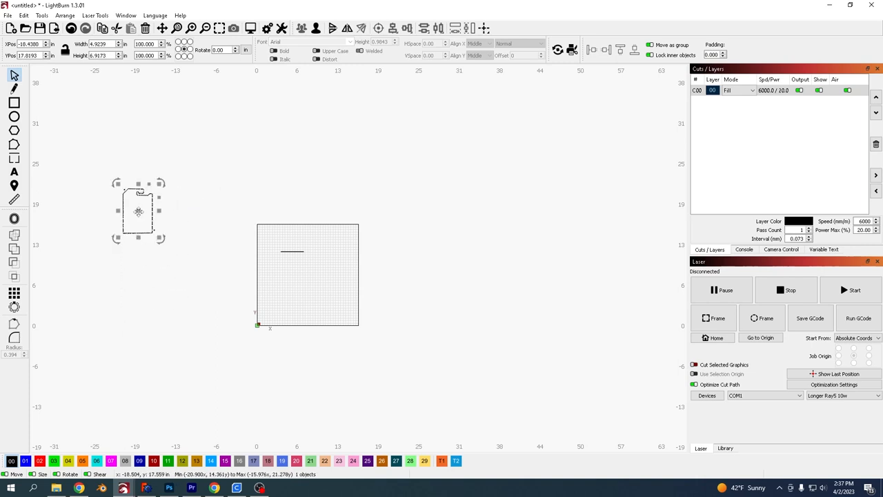
Move the traced package outline onto the work area's top-left.
left_click_drag(138, 209, 293, 241)
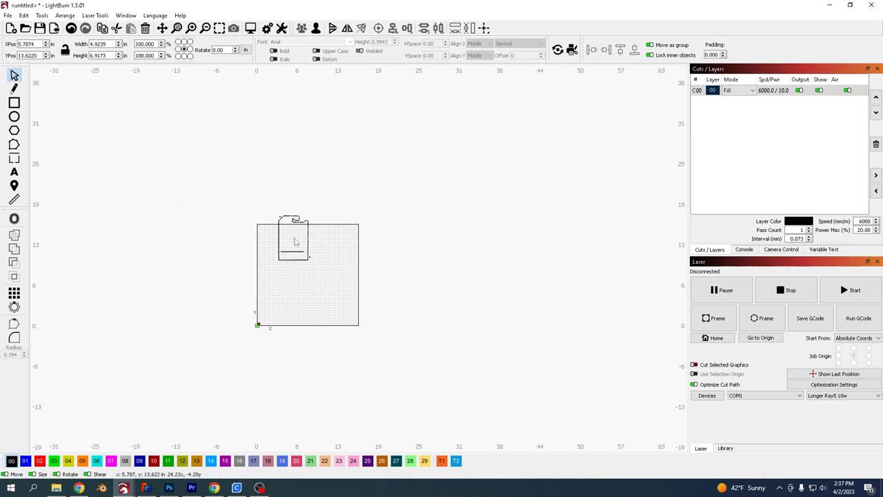